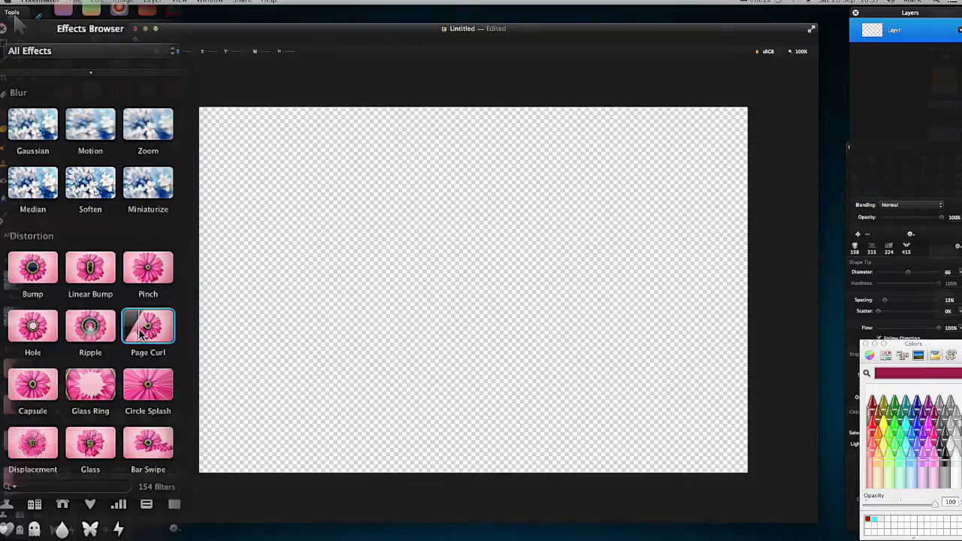
mouse_move(148, 265)
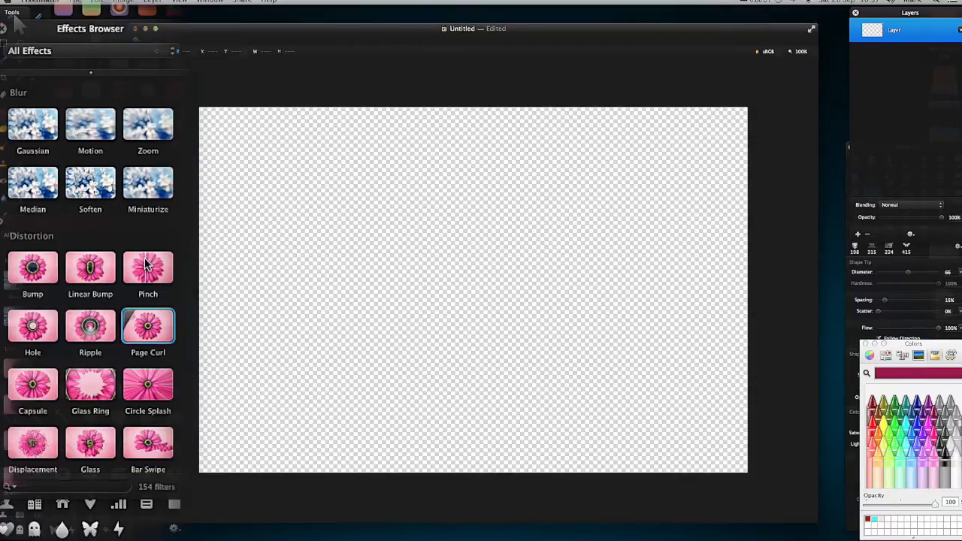
mouse_move(90, 271)
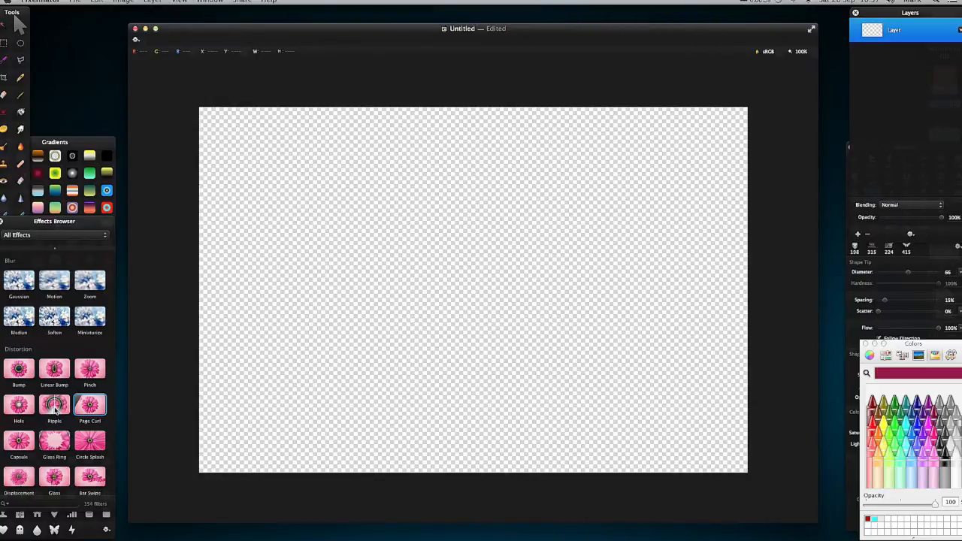
mouse_move(490, 308)
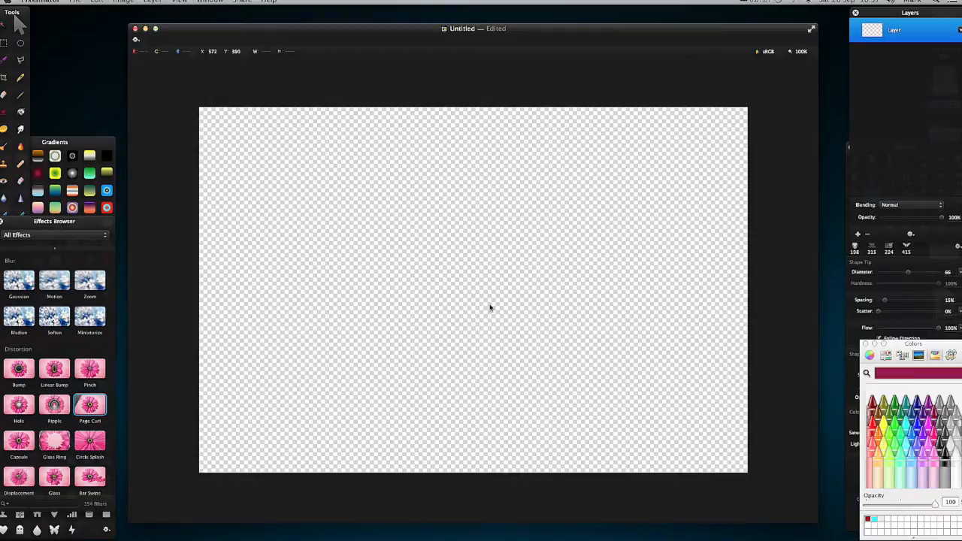
mouse_move(317, 141)
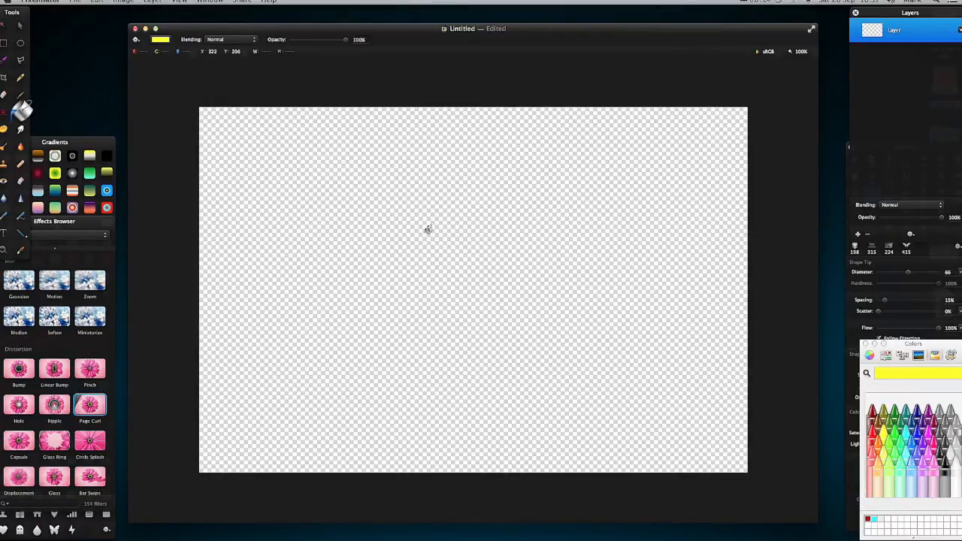
- Fill the empty canvas with solid black (Licorice) using the Paint Bucket
left_click(161, 39)
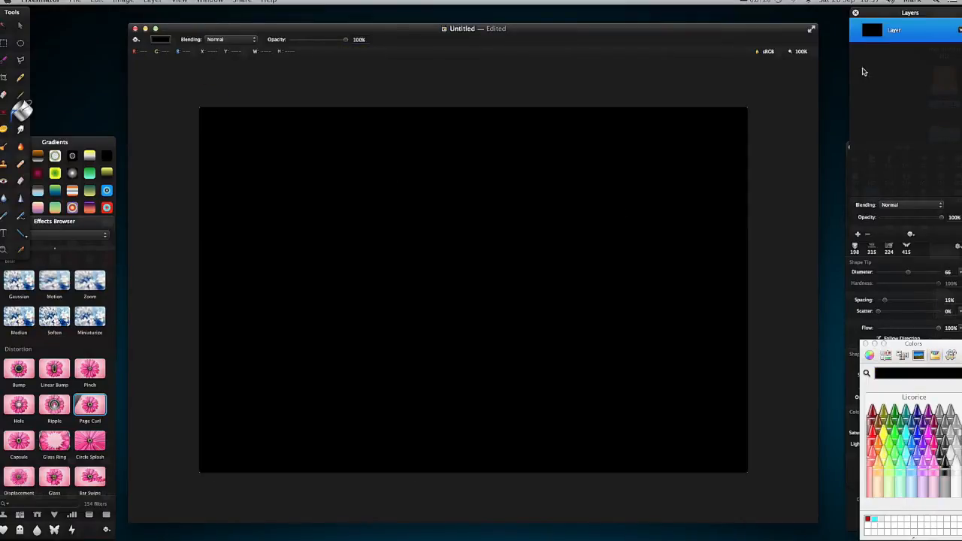
mouse_move(7, 235)
type("Outlines")
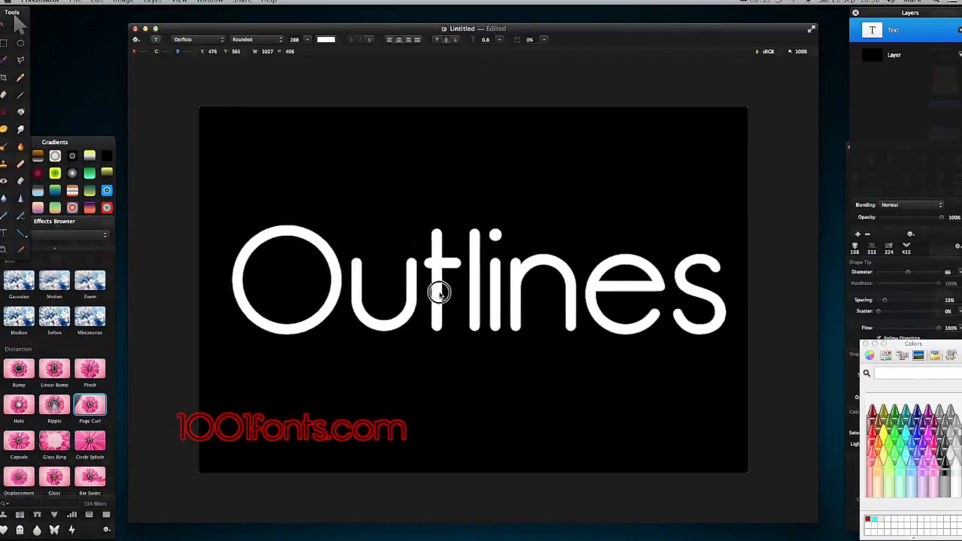
- Commit the white 'Outlines' text and load its letter shapes as a selection
left_click(440, 292)
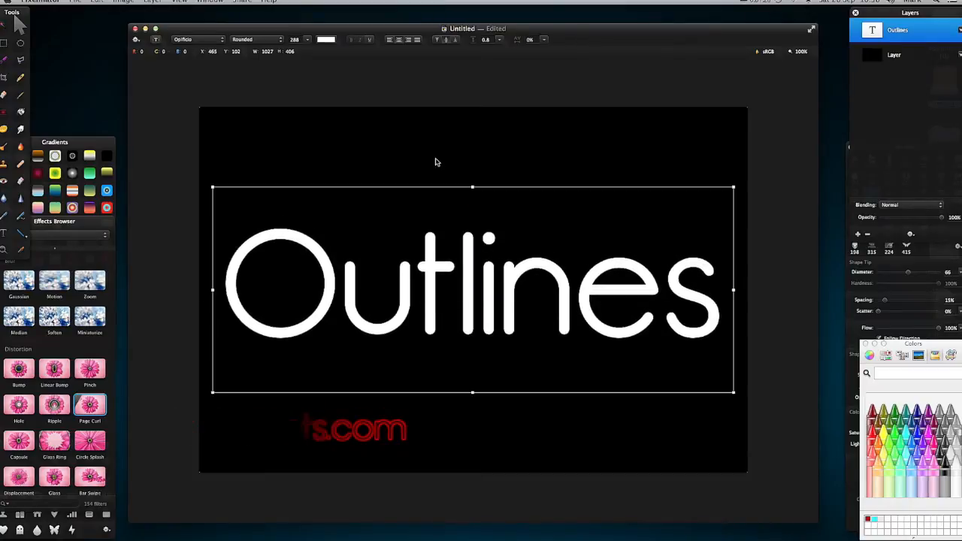
left_click(894, 55)
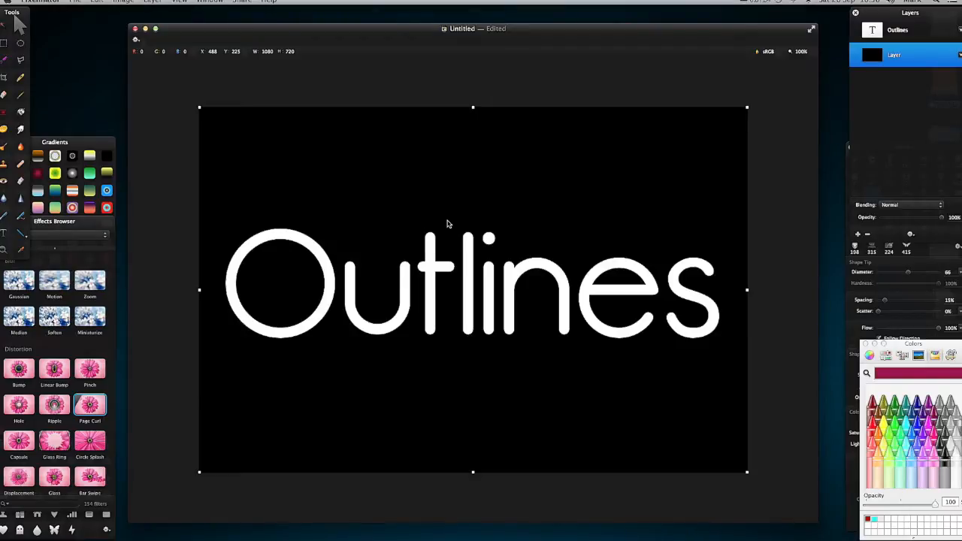
left_click(898, 30)
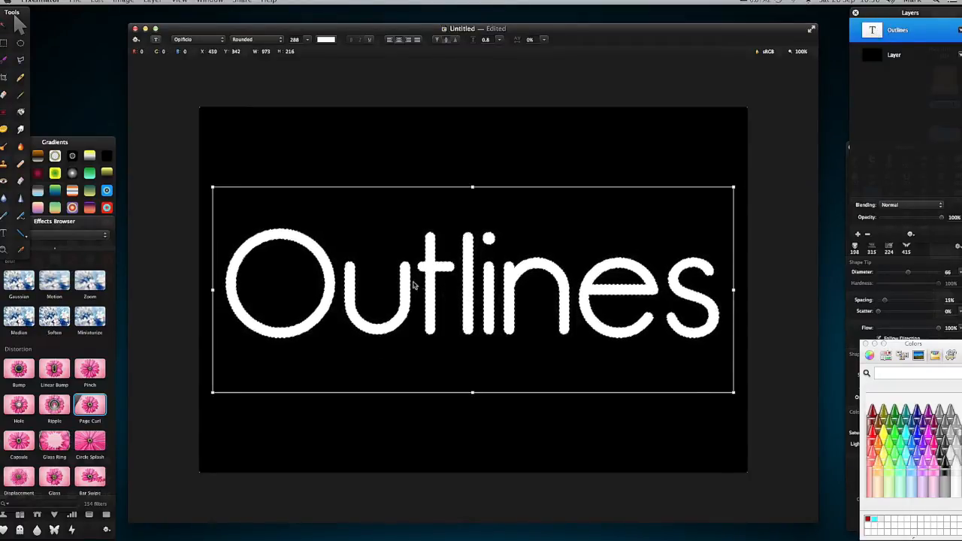
mouse_move(338, 167)
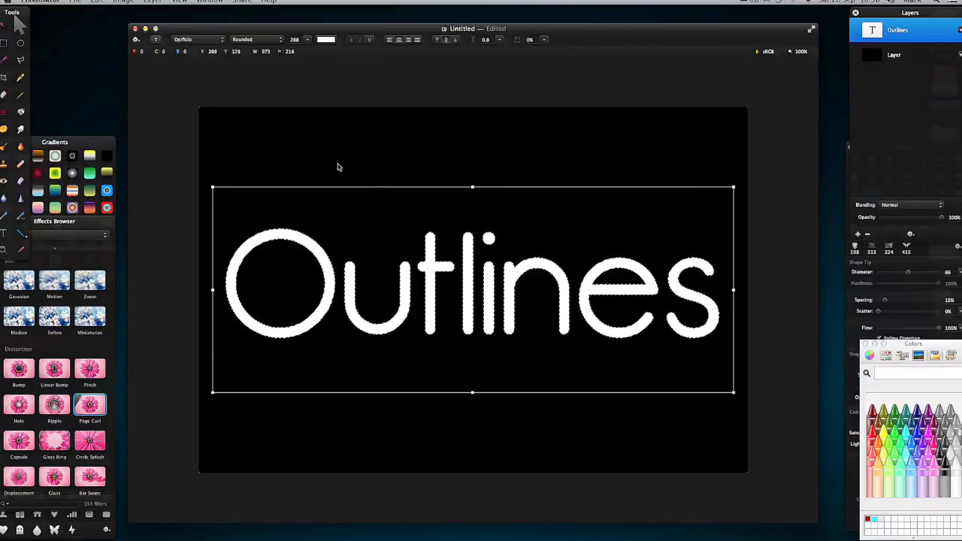
- On the background layer, expand the letter selection with Refine Selection at Size 6%
left_click(97, 2)
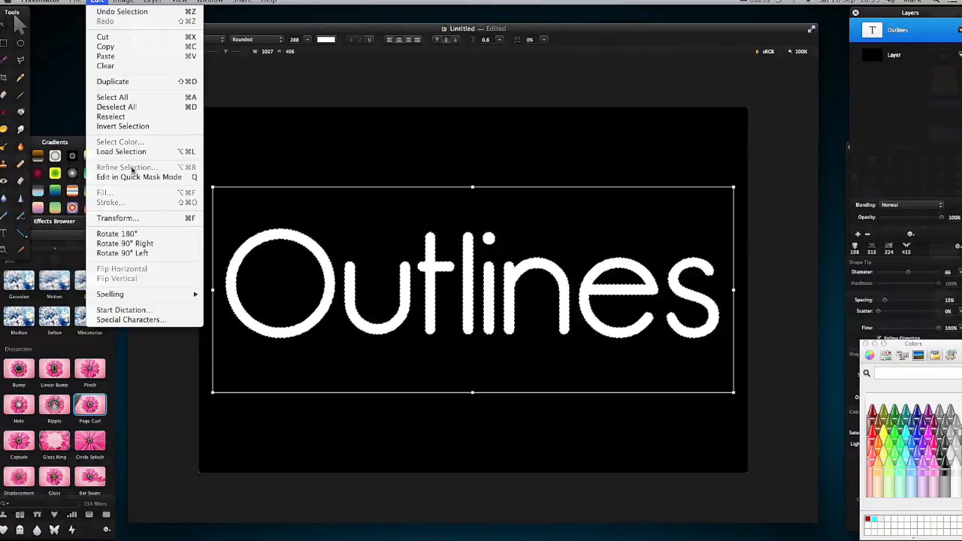
mouse_move(645, 75)
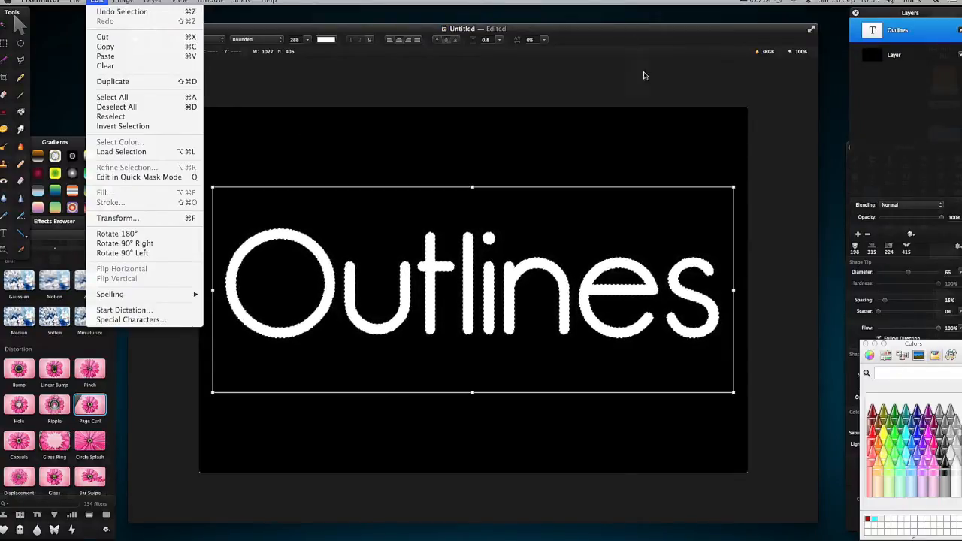
left_click(894, 55)
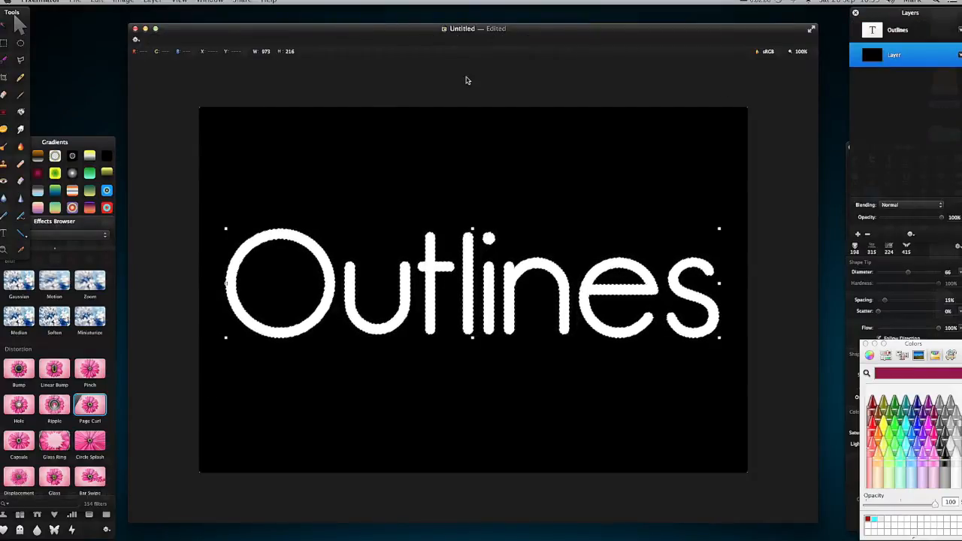
left_click(97, 1)
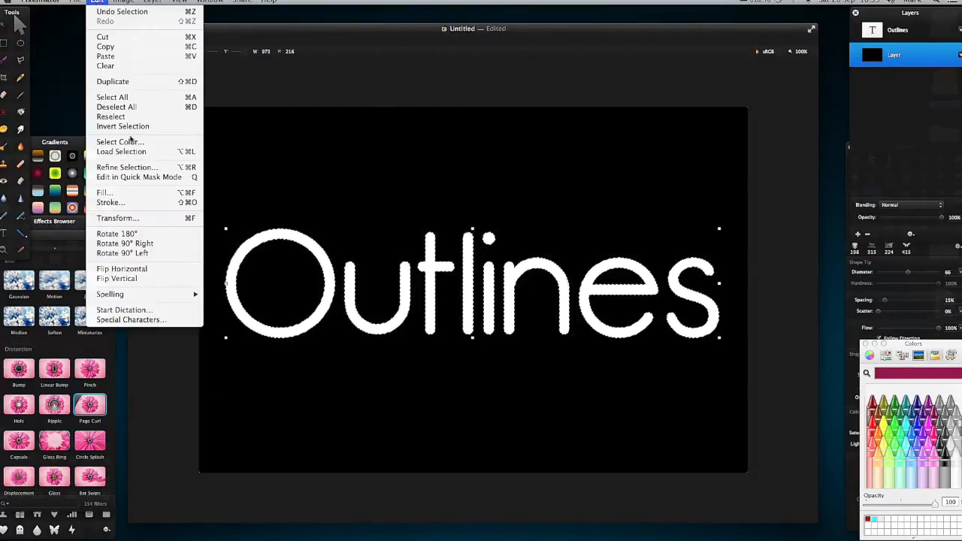
left_click(127, 167)
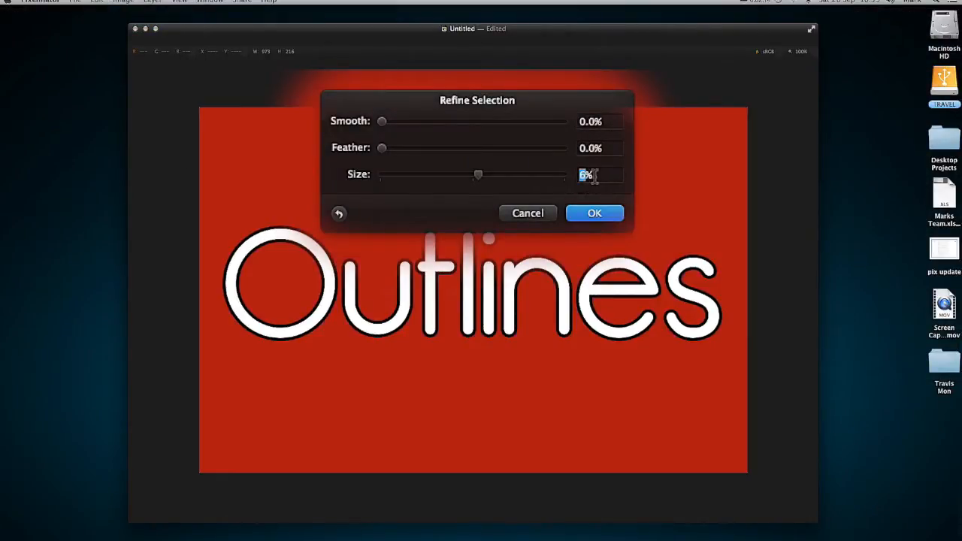
left_click(594, 213)
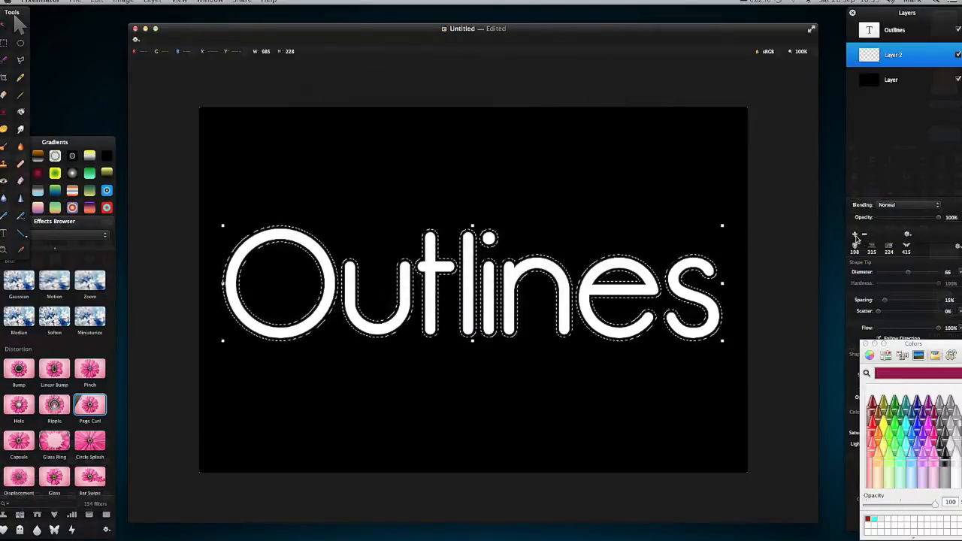
mouse_move(20, 113)
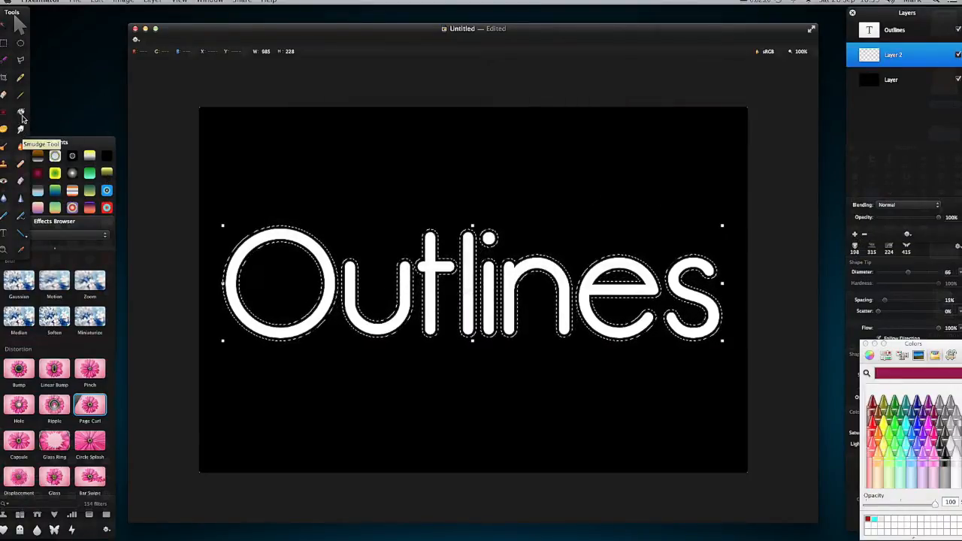
- Fill the enlarged selection red-orange with the Paint Bucket, then remove that outline layer
left_click(21, 111)
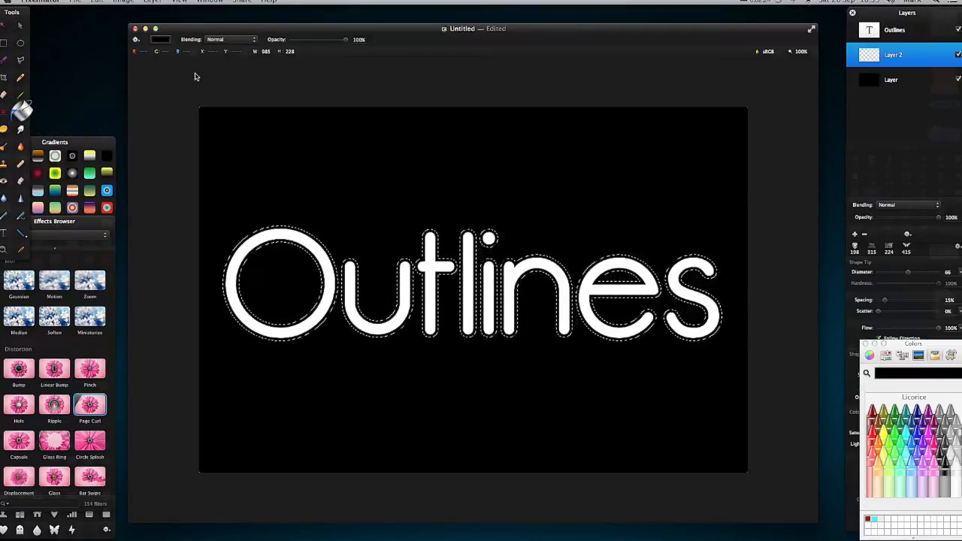
mouse_move(136, 51)
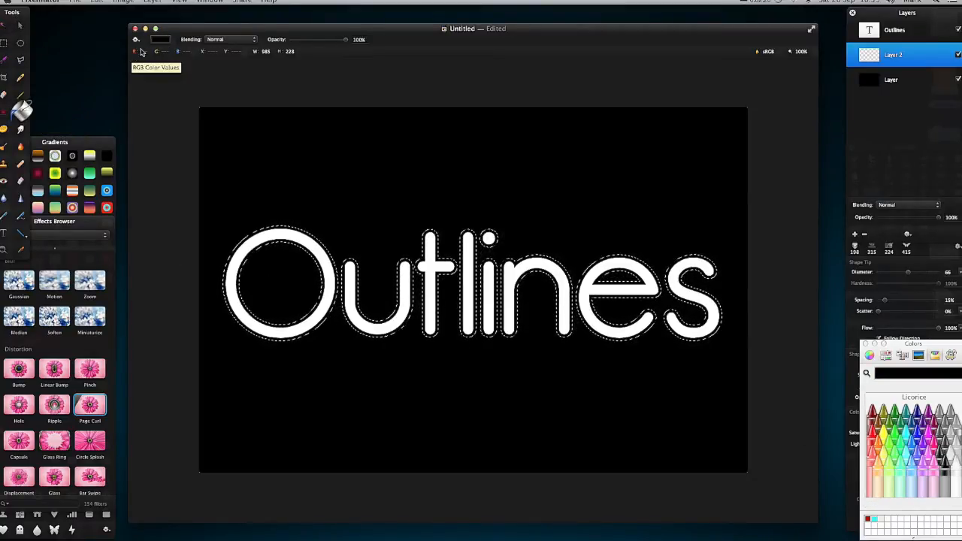
left_click(160, 39)
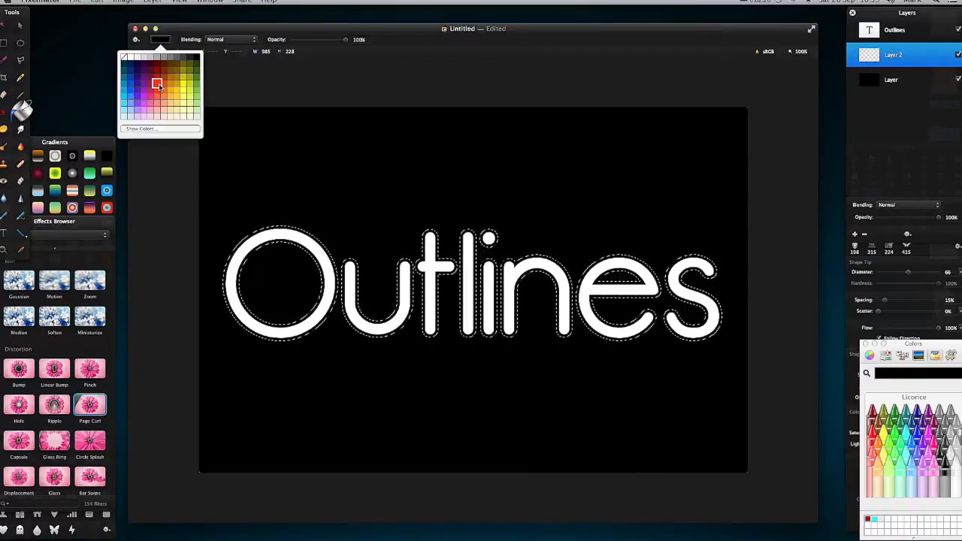
left_click(157, 83)
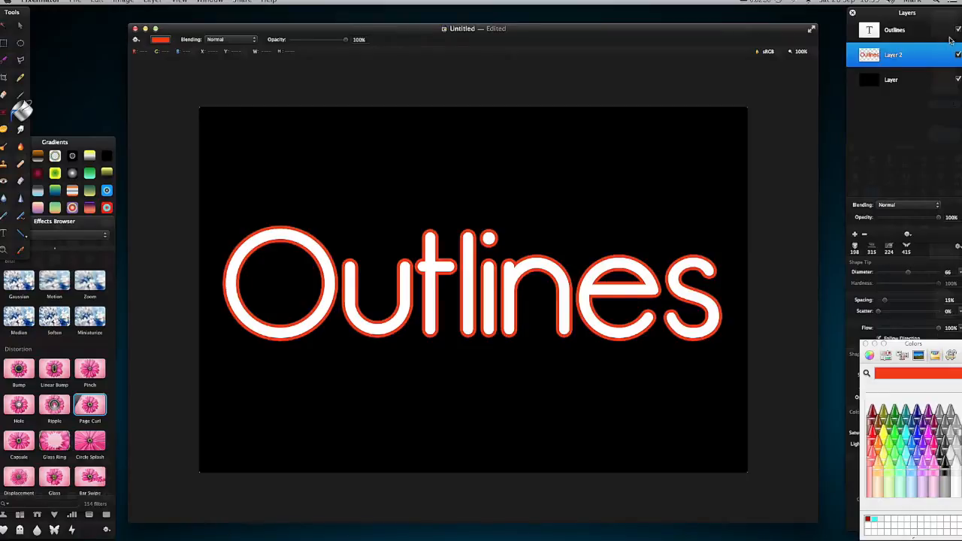
left_click(959, 31)
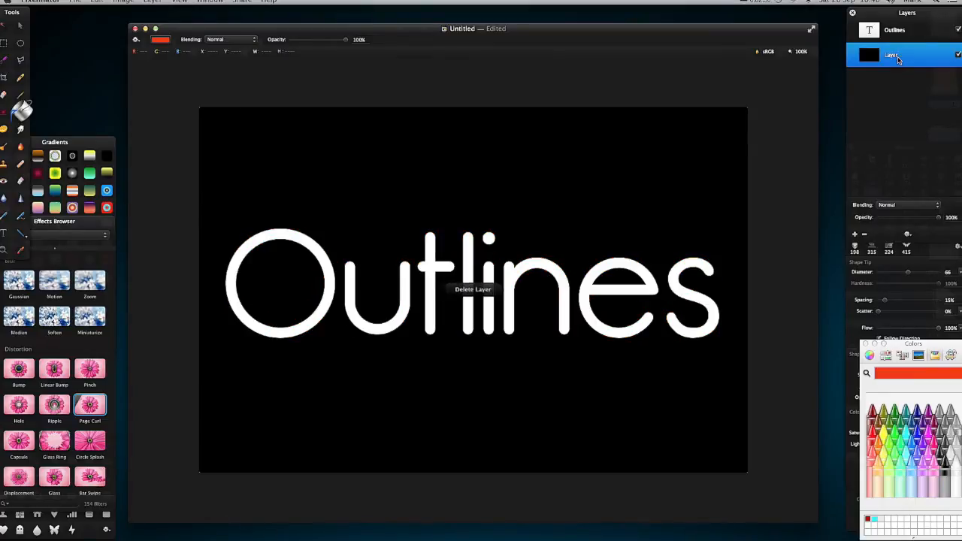
- Set the Outlines text colour to black, then select the background layer
left_click(895, 29)
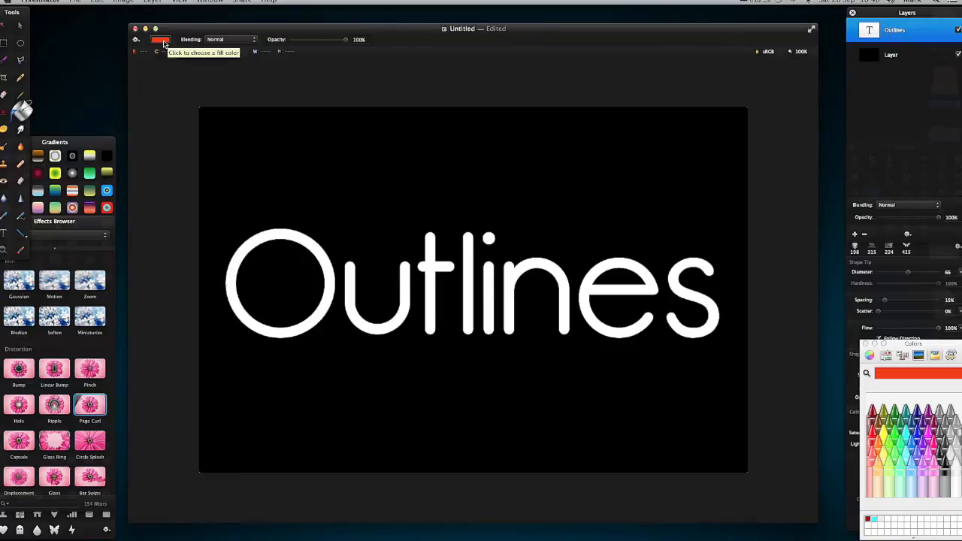
left_click(160, 39)
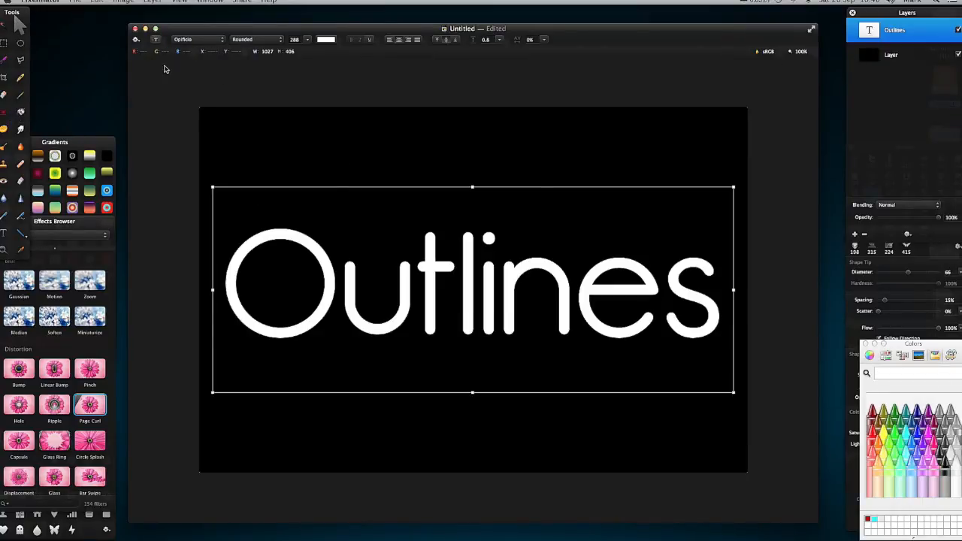
left_click(325, 39)
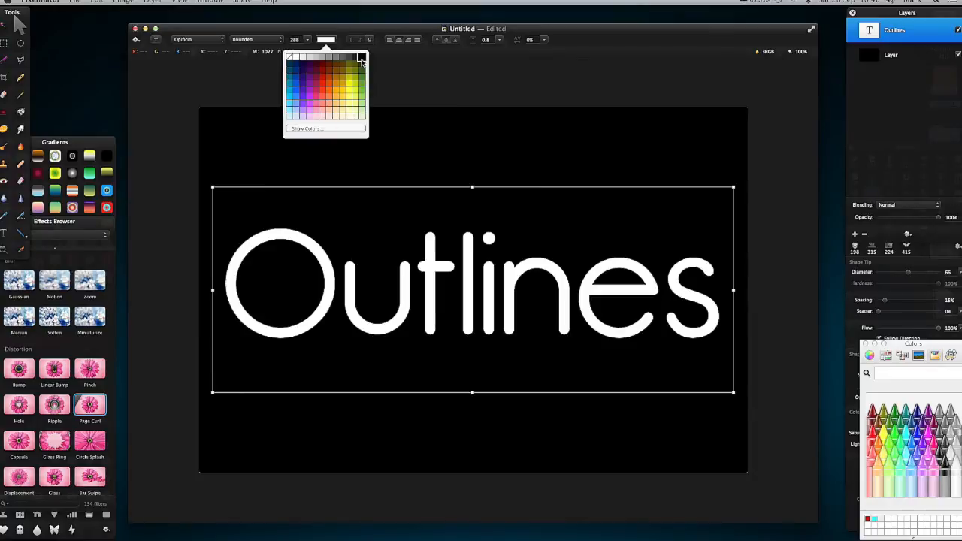
left_click(903, 54)
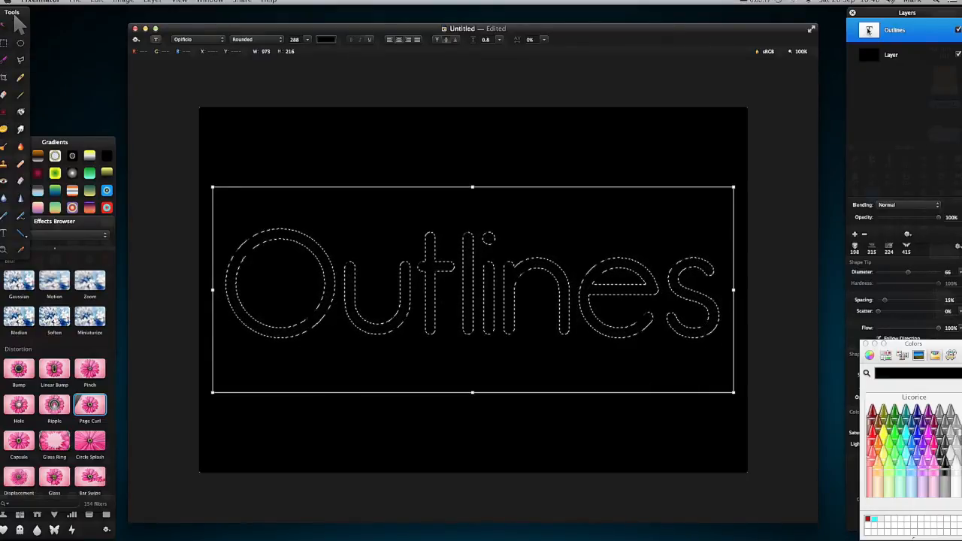
left_click(891, 54)
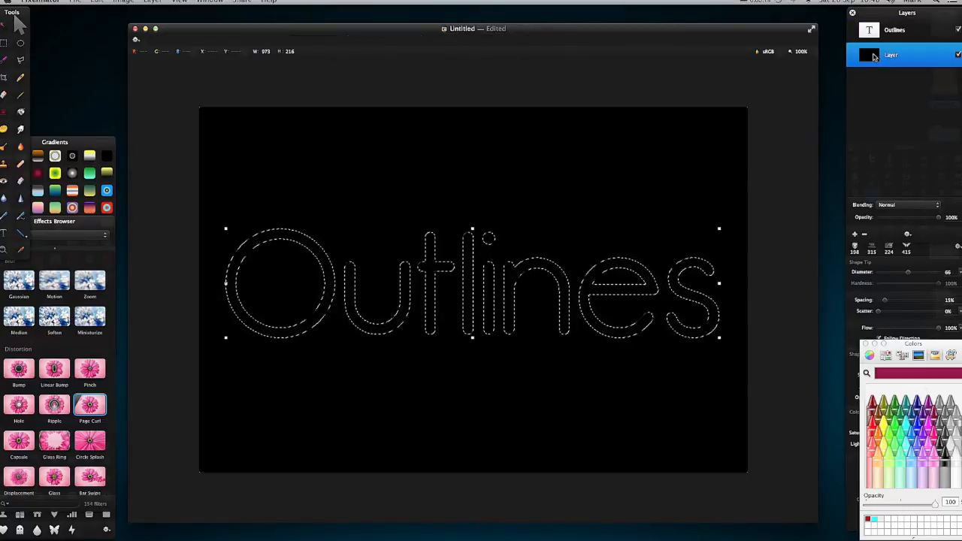
- Grow the letter selection slightly outward with Refine Selection and confirm
left_click(96, 2)
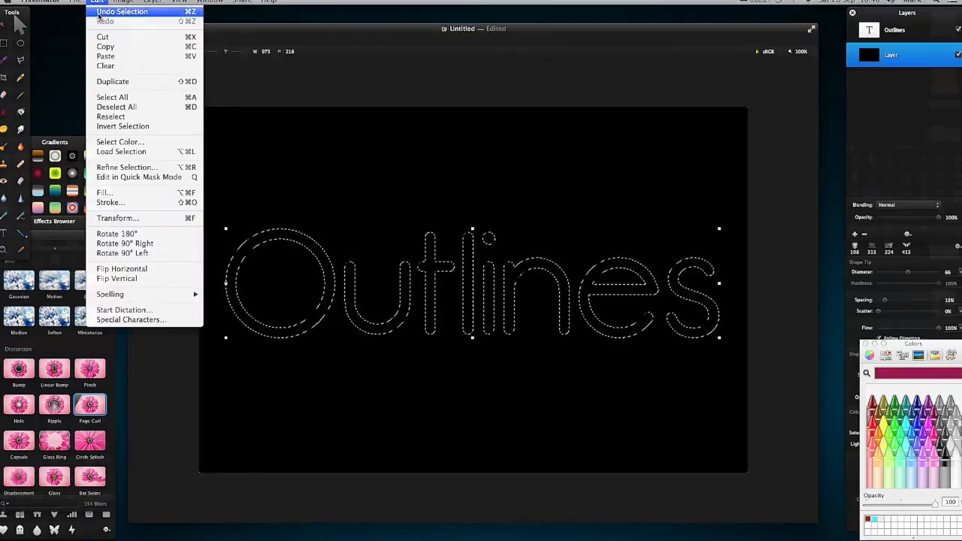
left_click(127, 167)
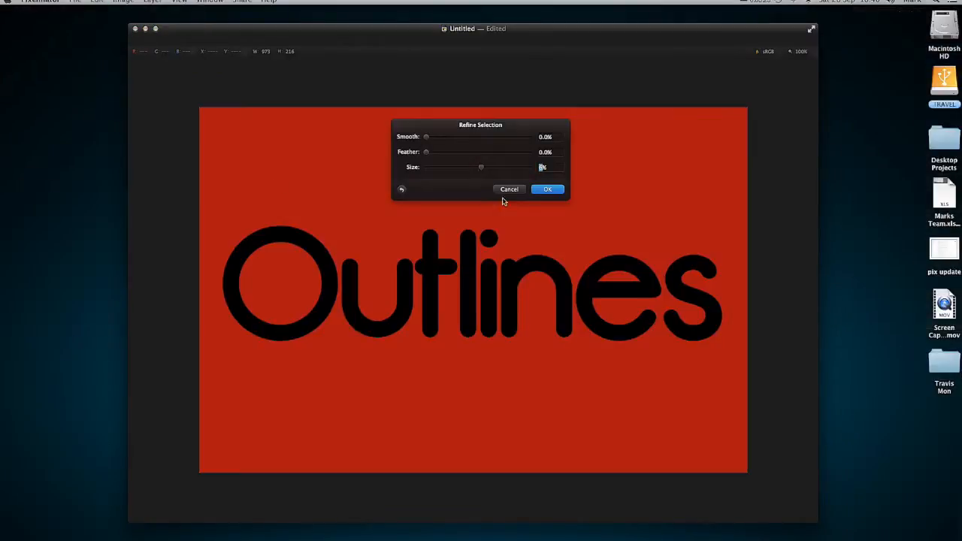
left_click(547, 188)
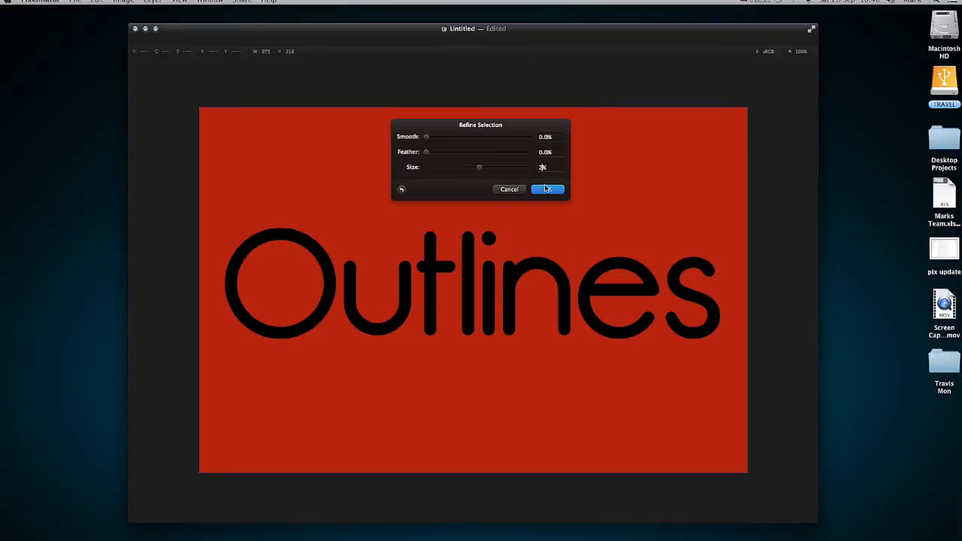
left_click(547, 189)
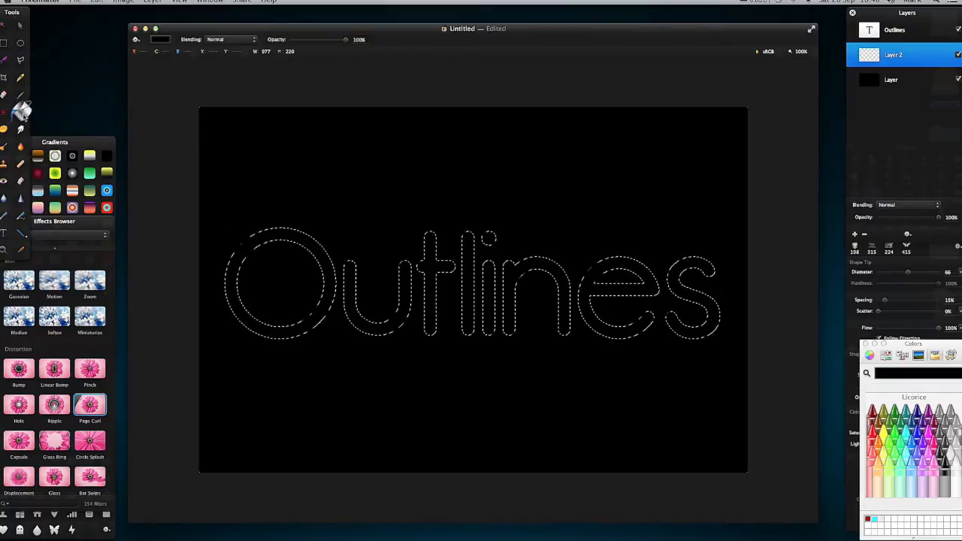
- Choose white as the fill colour from the swatch popup
left_click(160, 39)
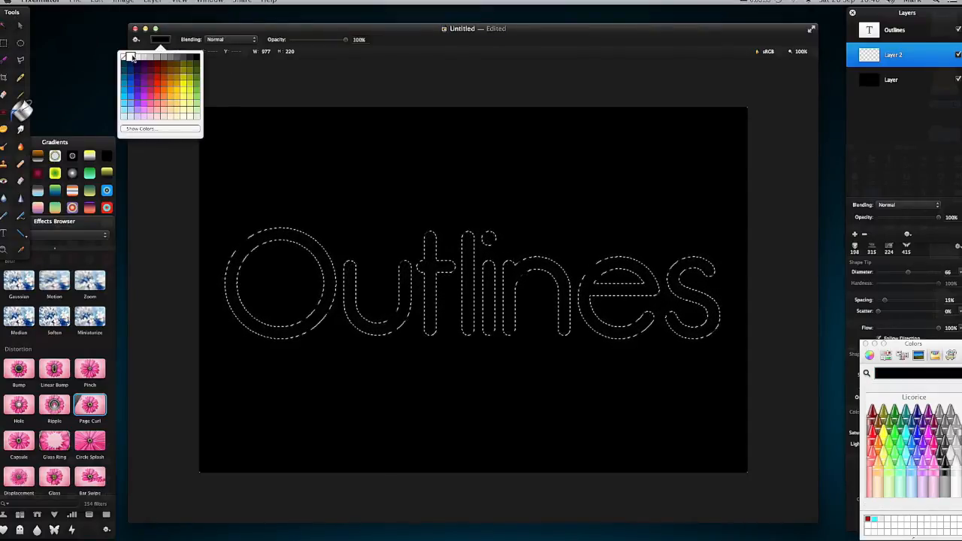
left_click(128, 68)
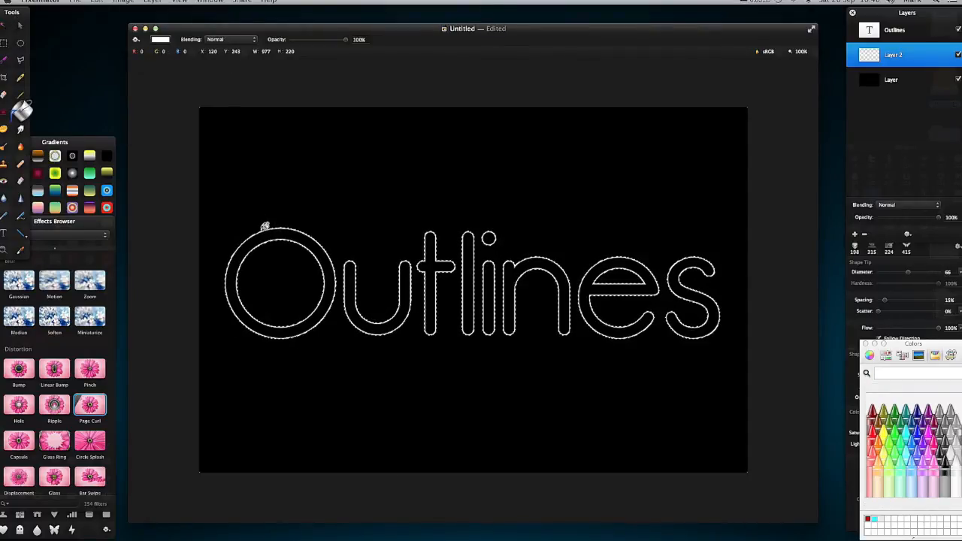
mouse_move(279, 229)
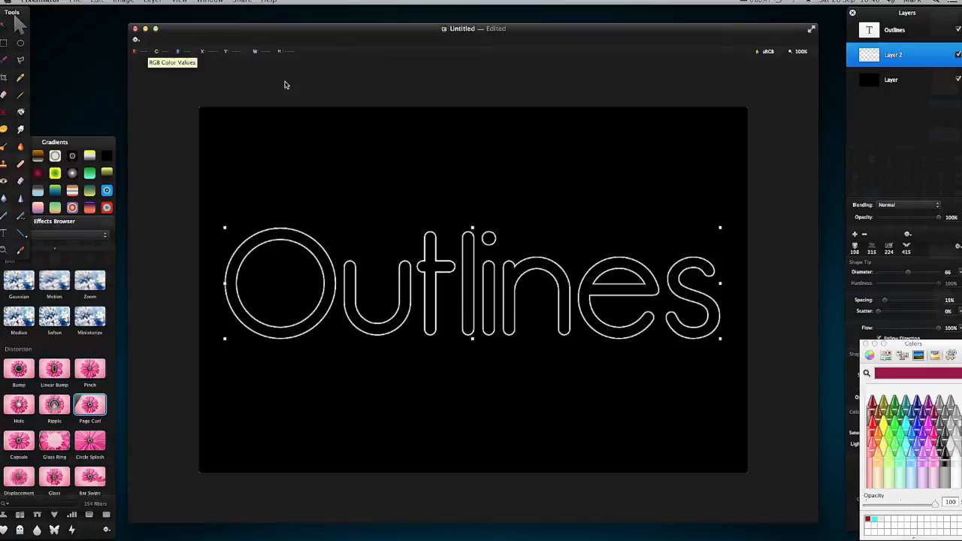
mouse_move(765, 70)
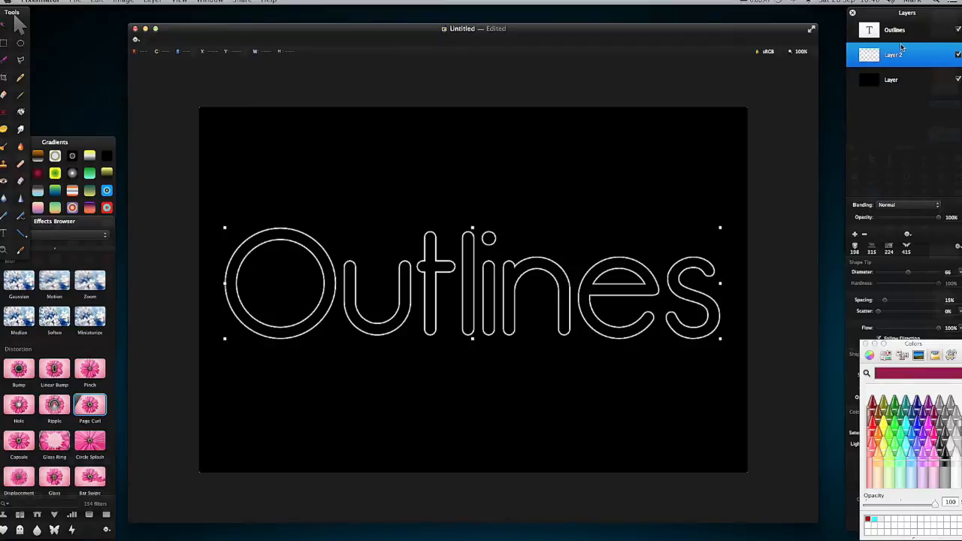
mouse_move(896, 36)
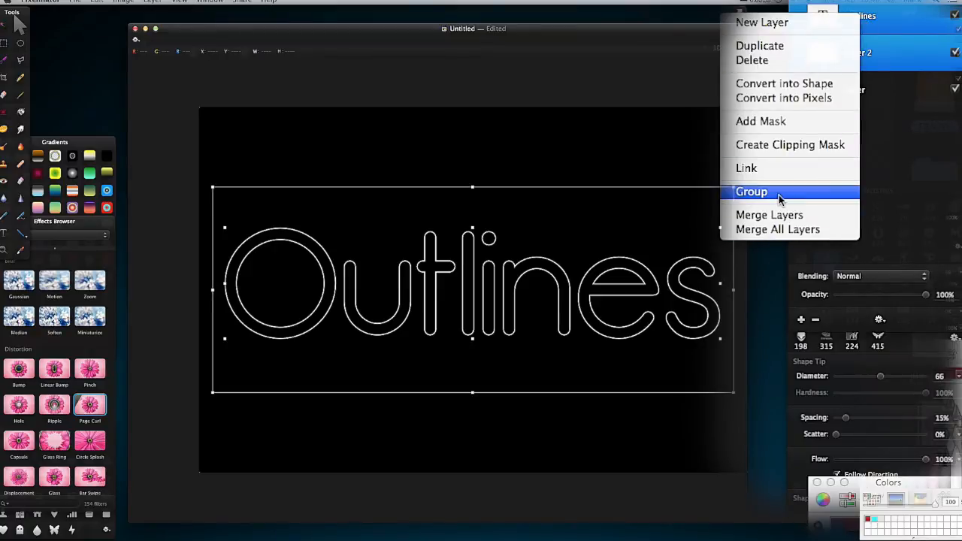
left_click(752, 192)
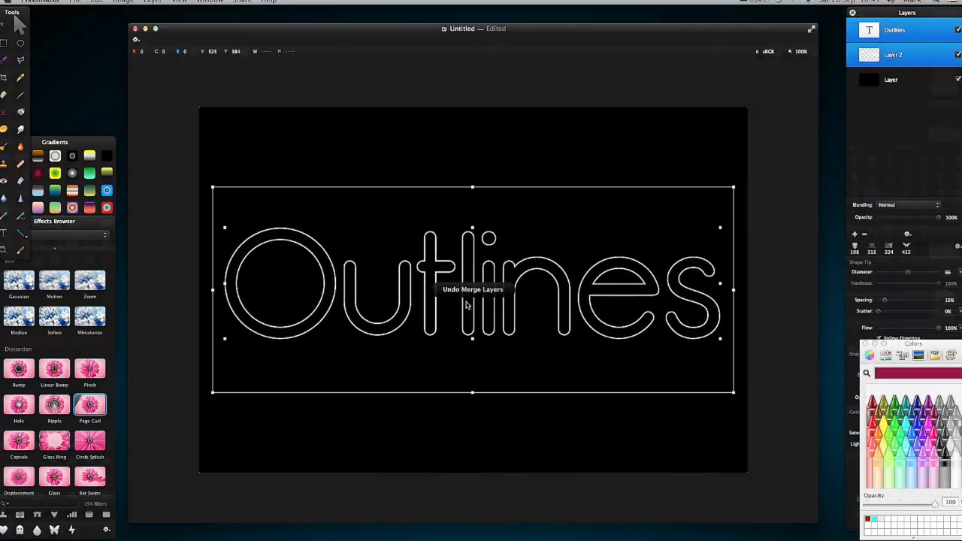
left_click(891, 80)
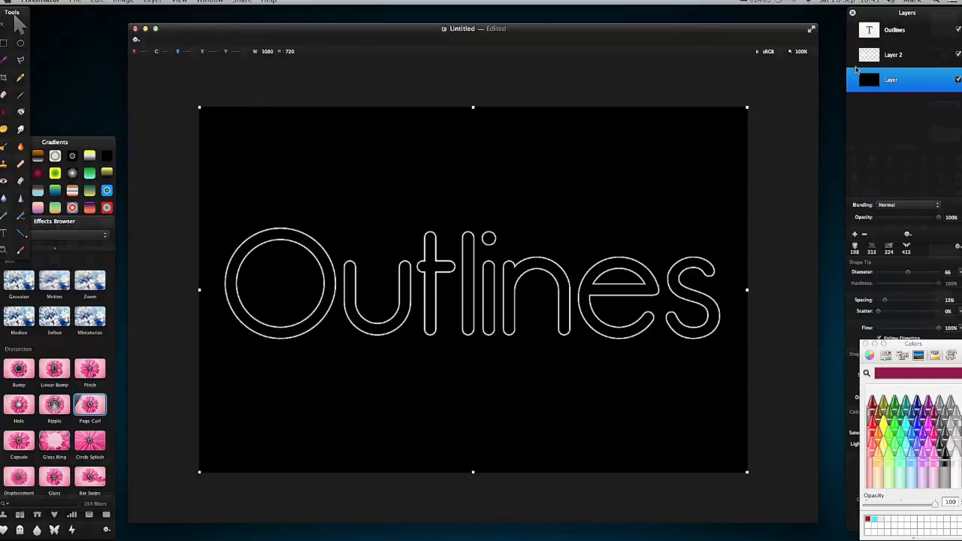
left_click(893, 54)
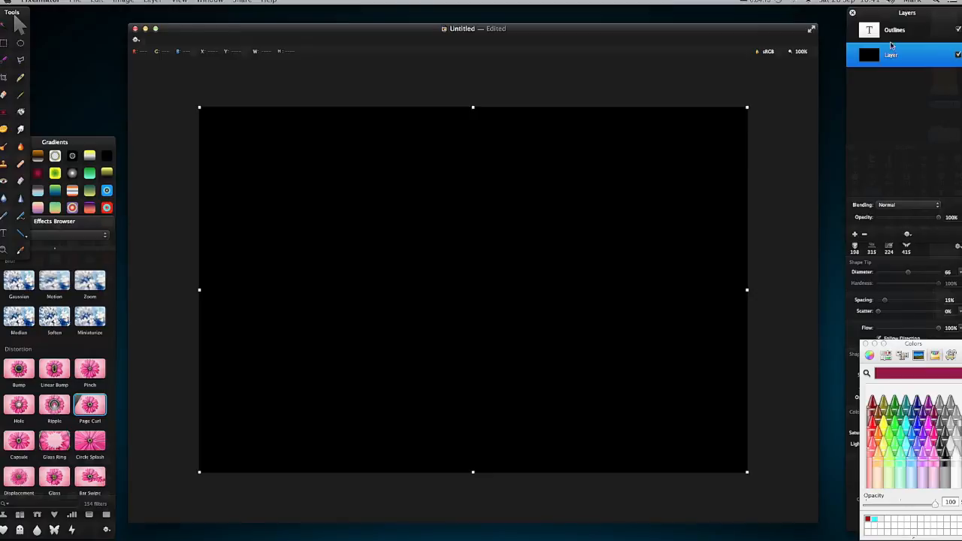
- Reload the Outlines letter selection and enlarge it further with Refine Selection
left_click(895, 30)
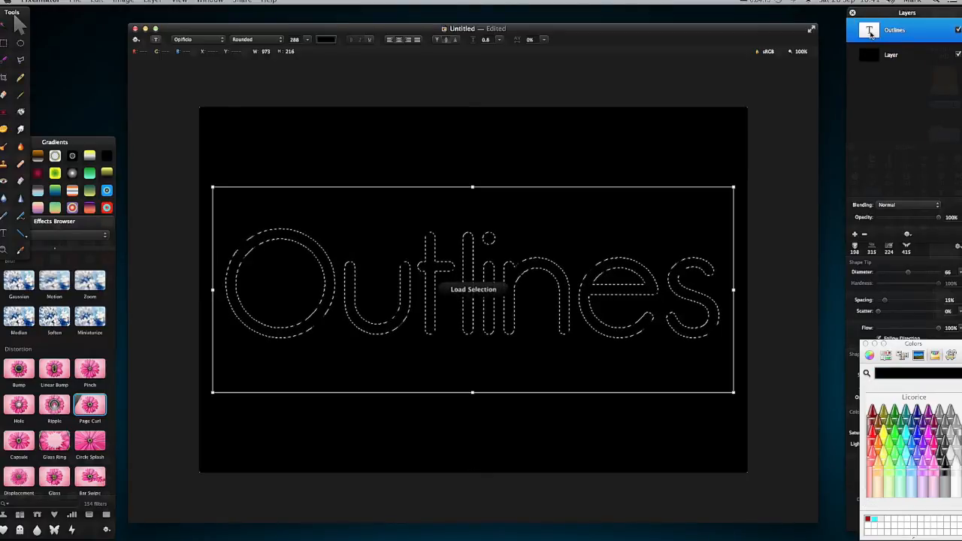
left_click(891, 54)
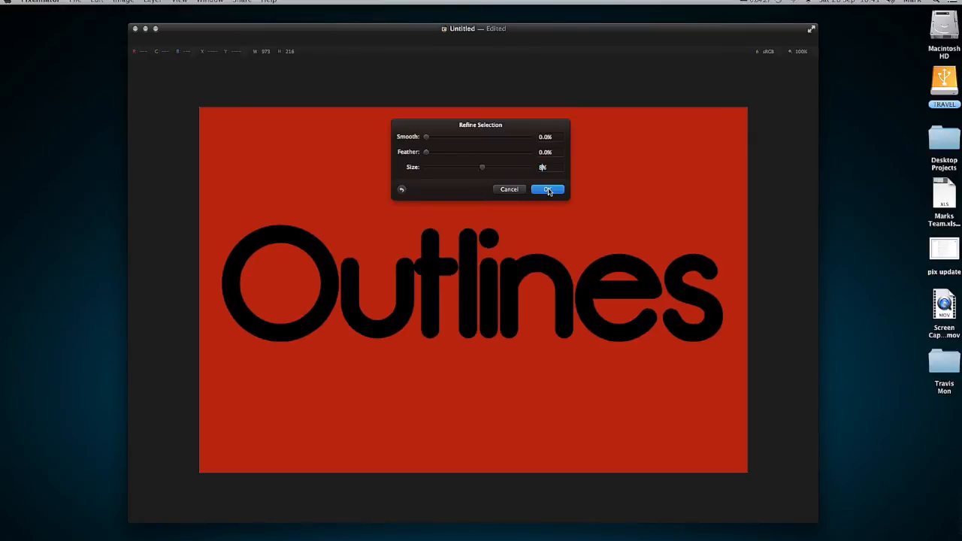
left_click(547, 189)
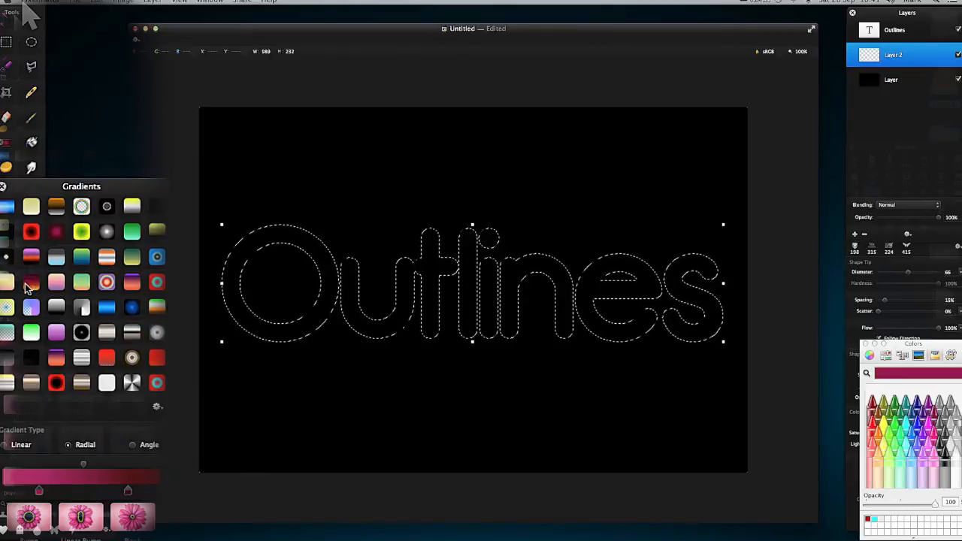
mouse_move(8, 214)
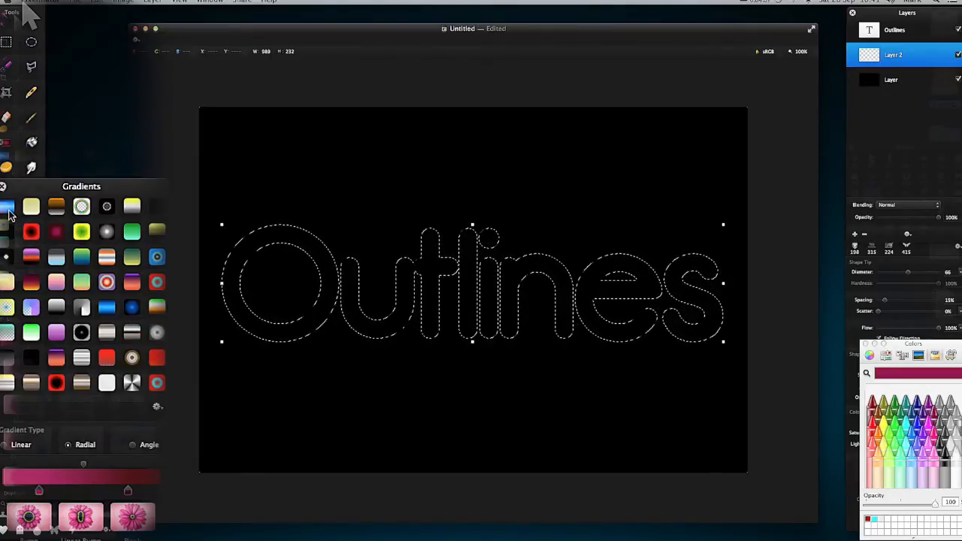